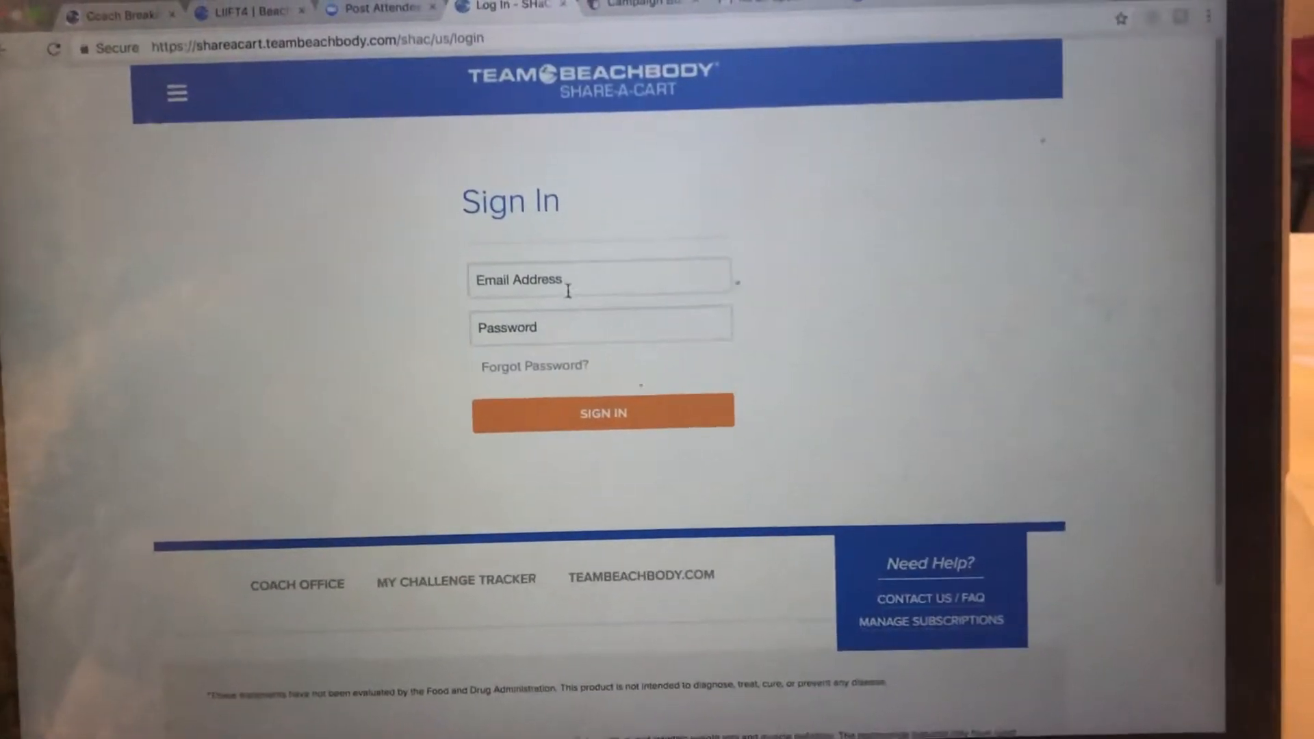
Sign in with the coach's saved email address and password
left_click(600, 279)
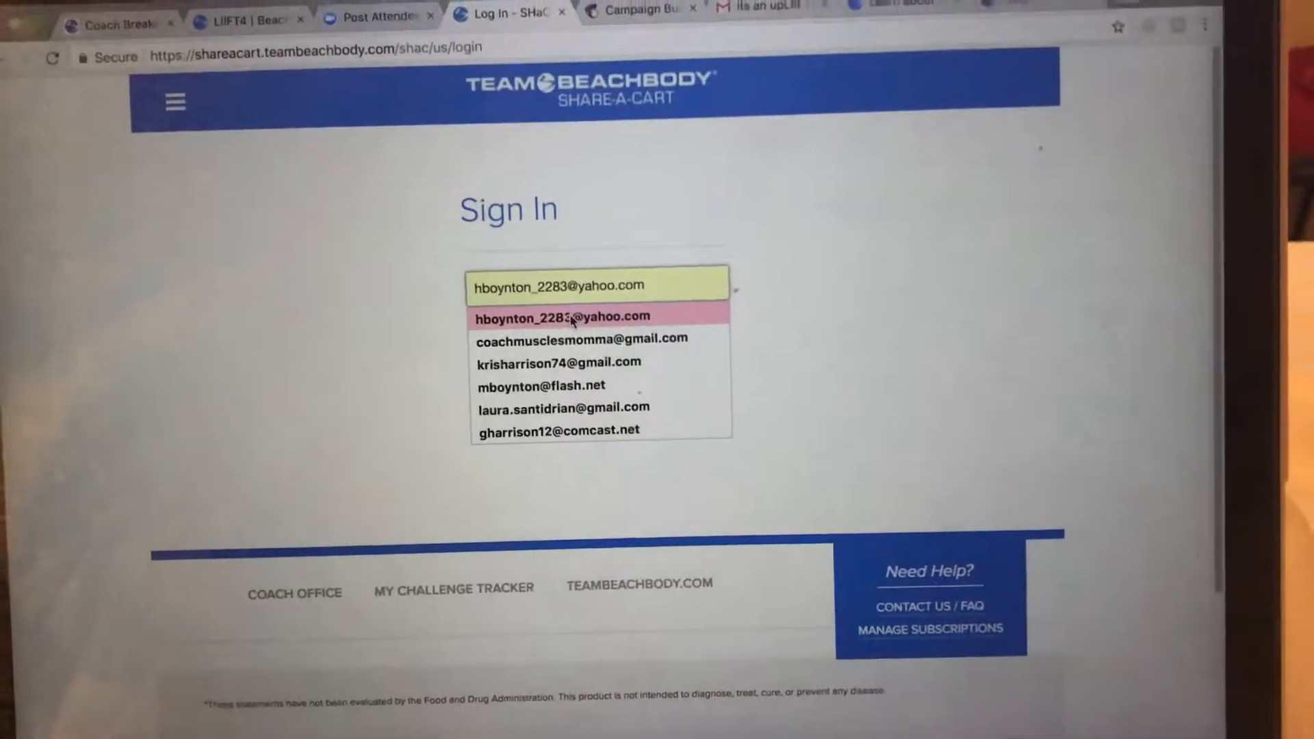
left_click(561, 316)
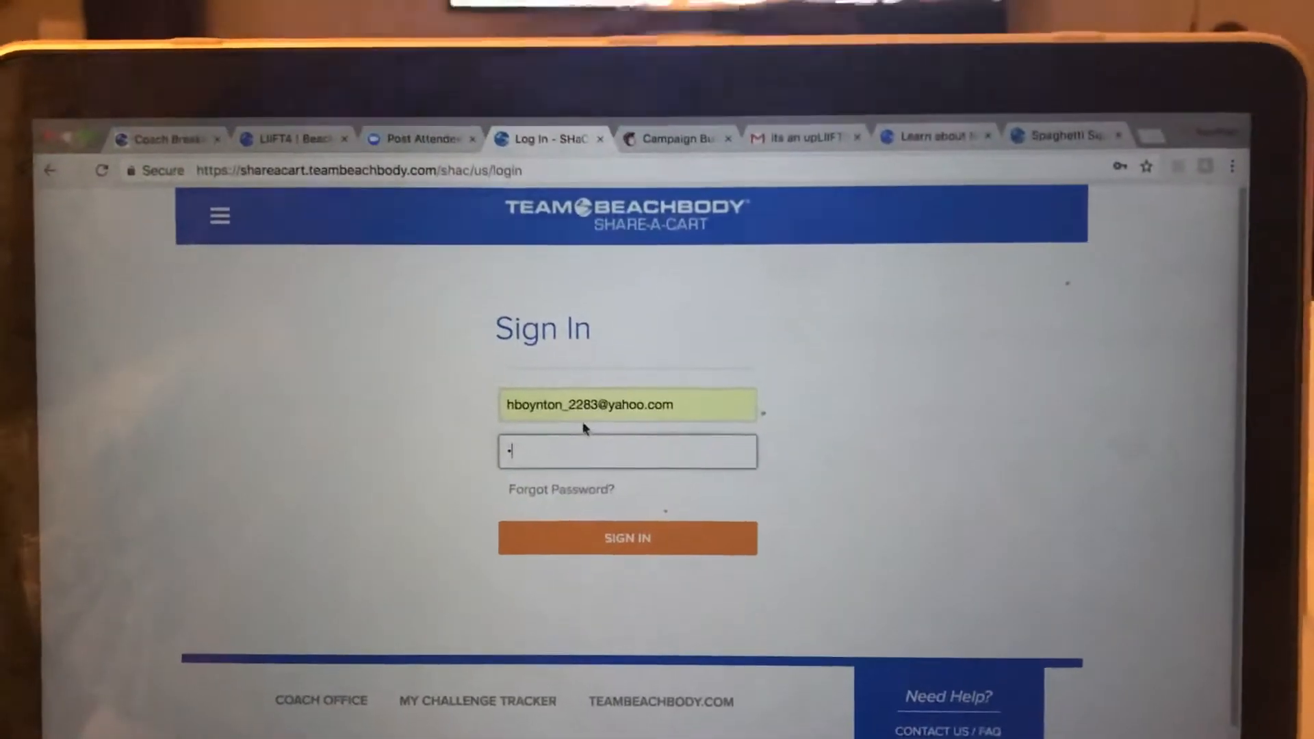
type("••••")
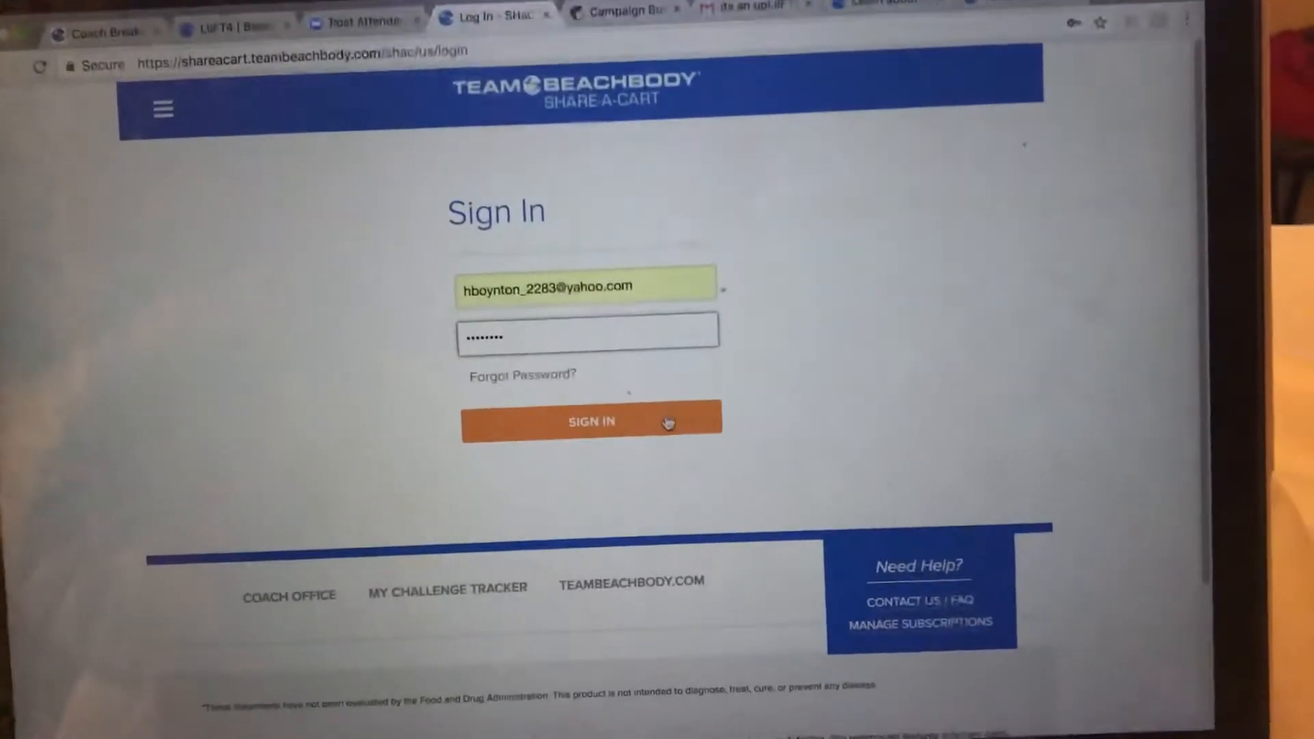
left_click(591, 420)
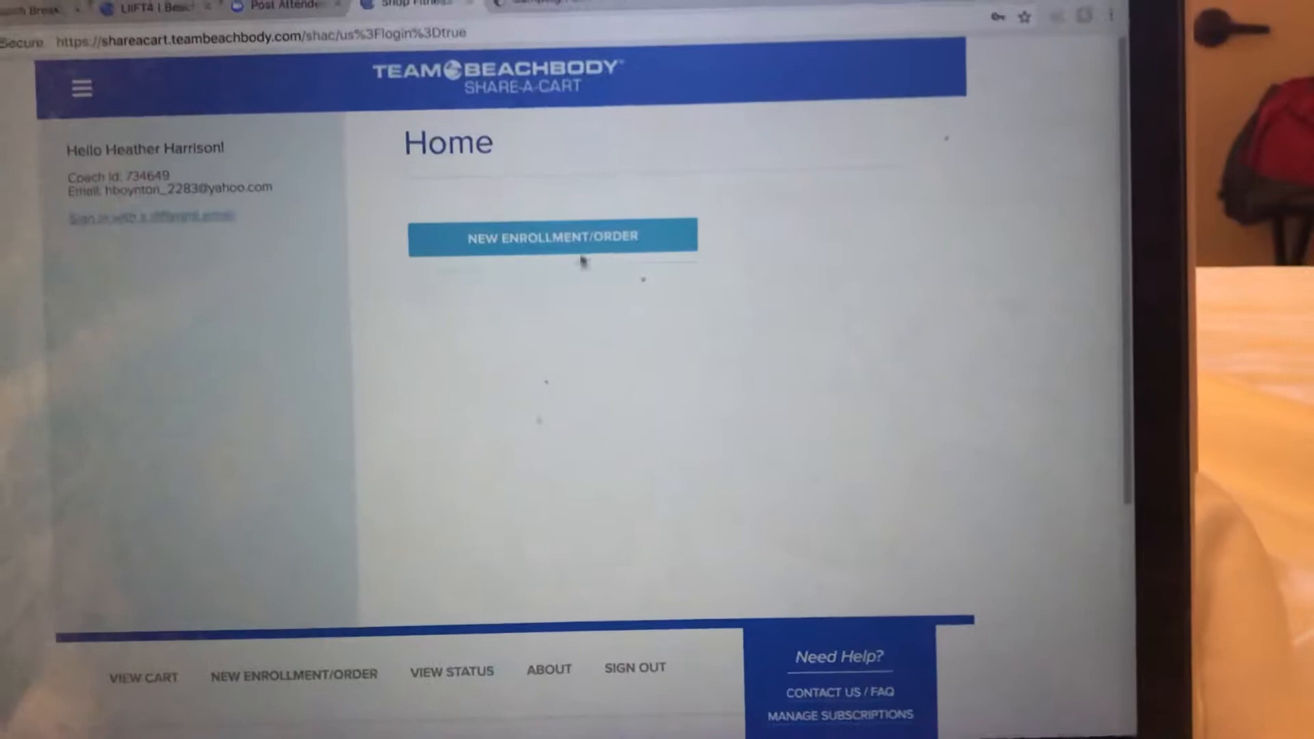
Start a new enrollment with the customer's saved email and name, confirm data-entry permission, and continue to the Shop
left_click(551, 237)
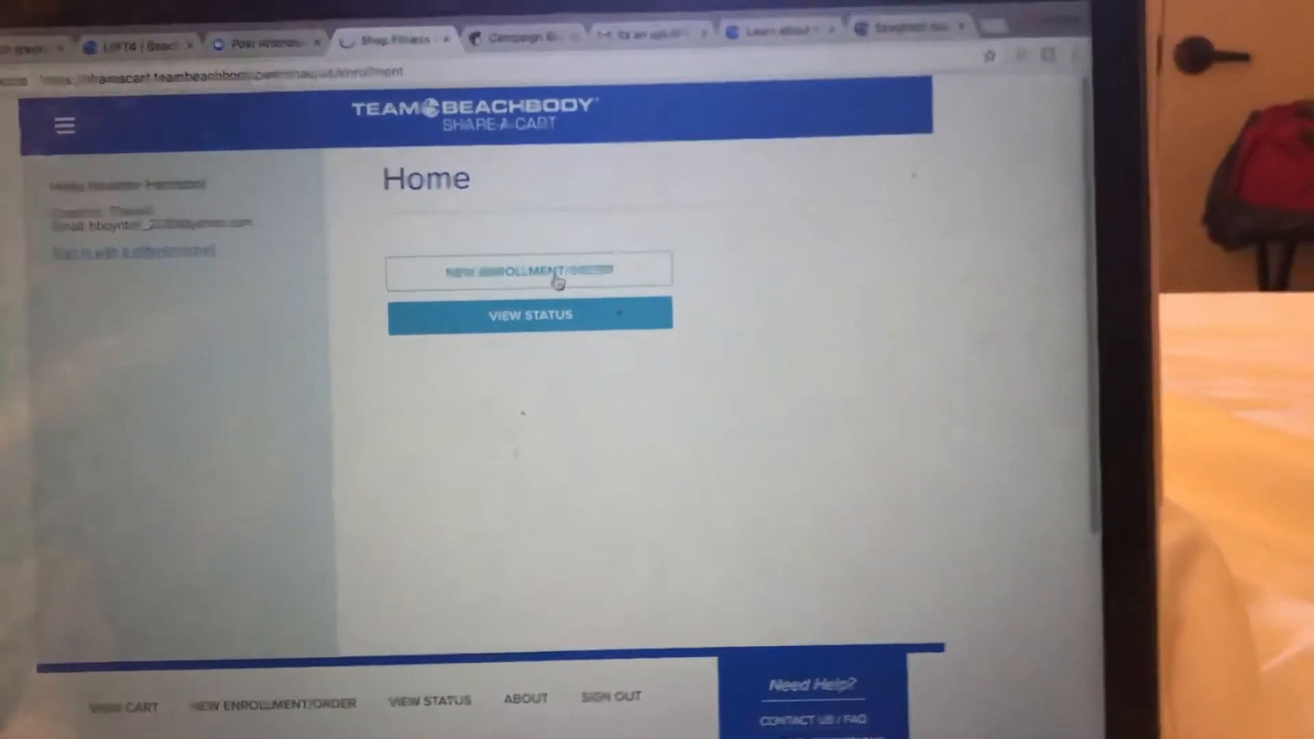
left_click(528, 269)
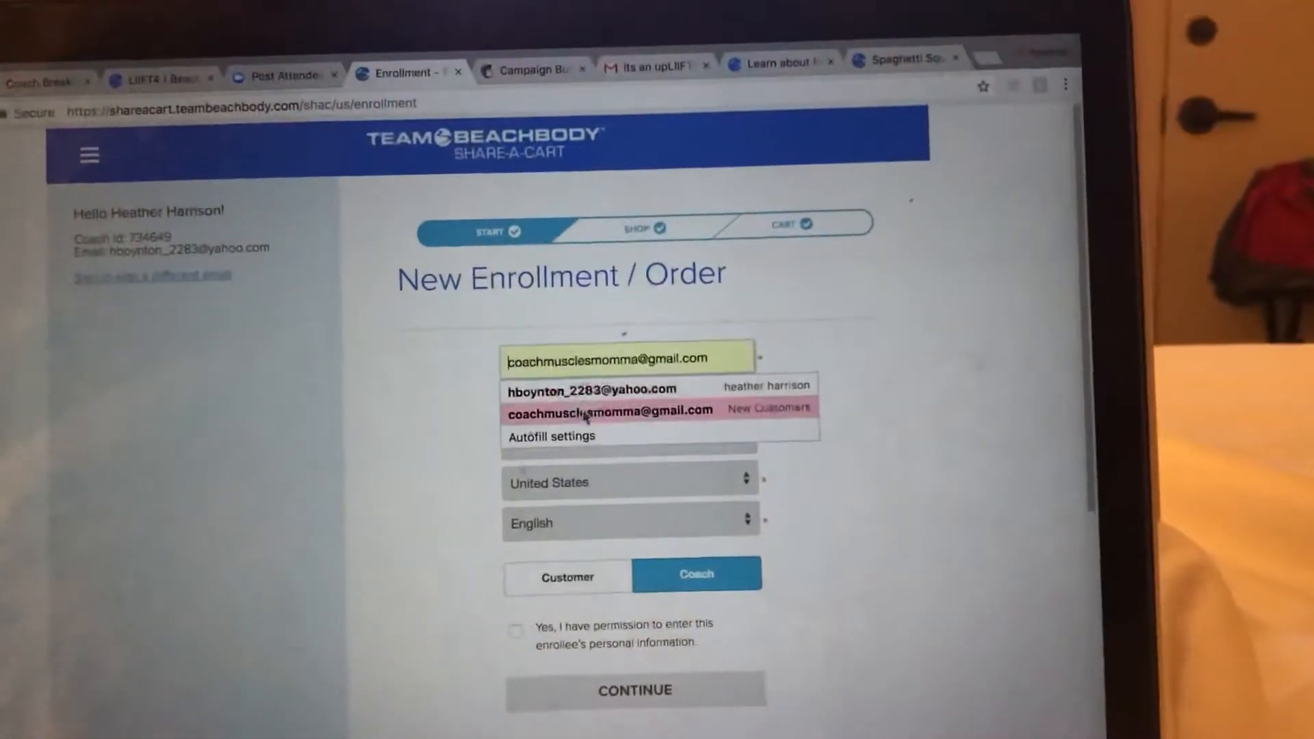
left_click(610, 409)
type("Heather")
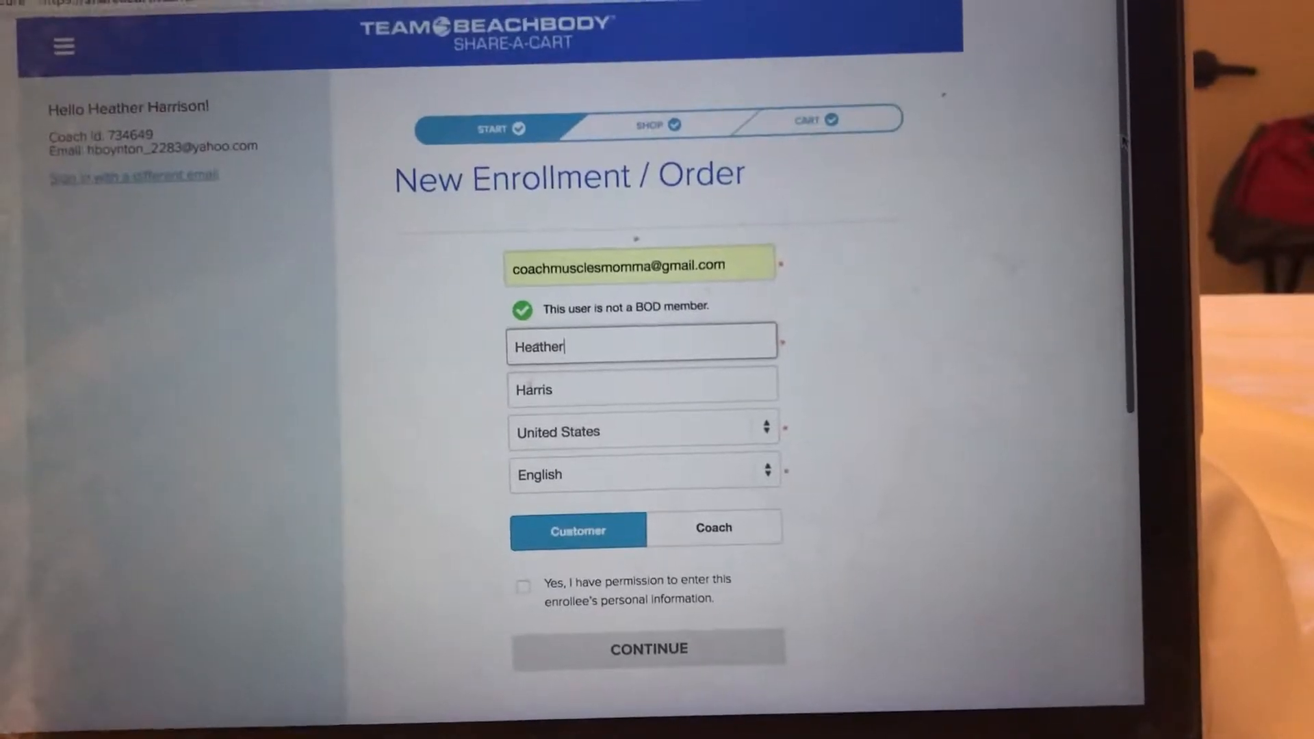
scroll("down", 3)
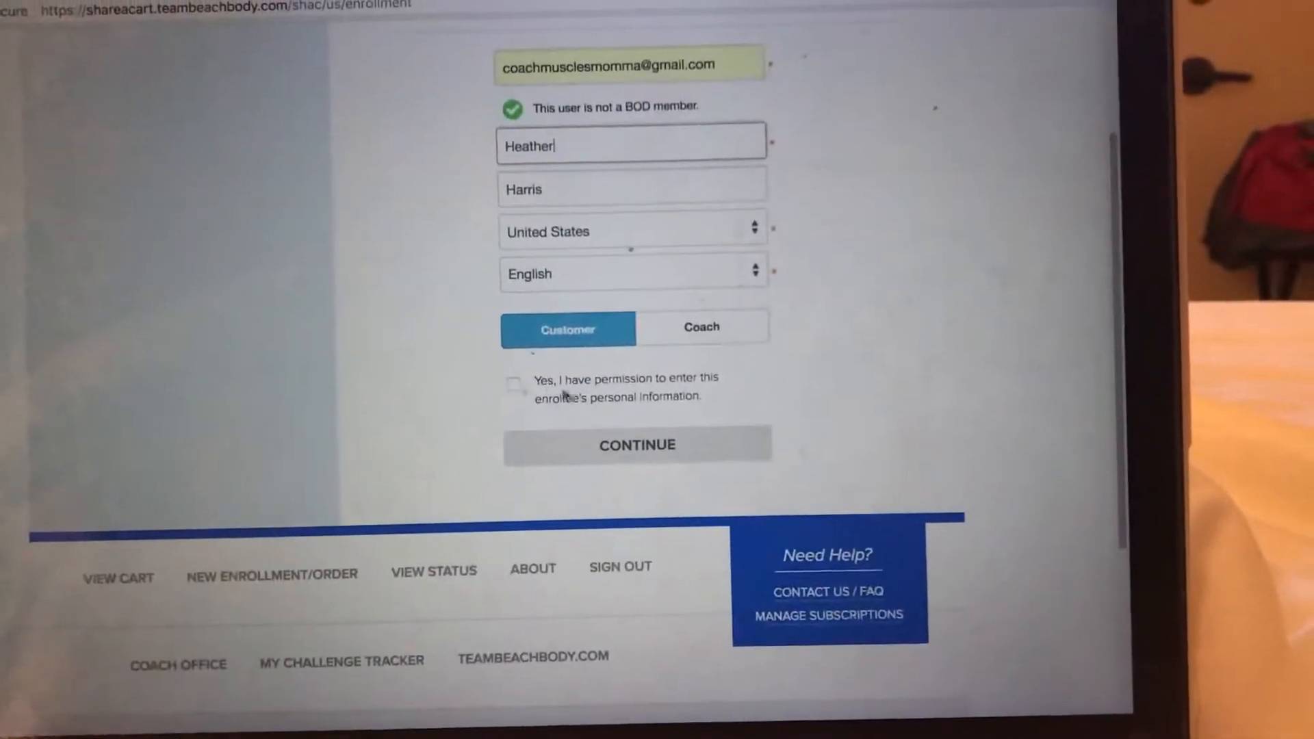
left_click(701, 327)
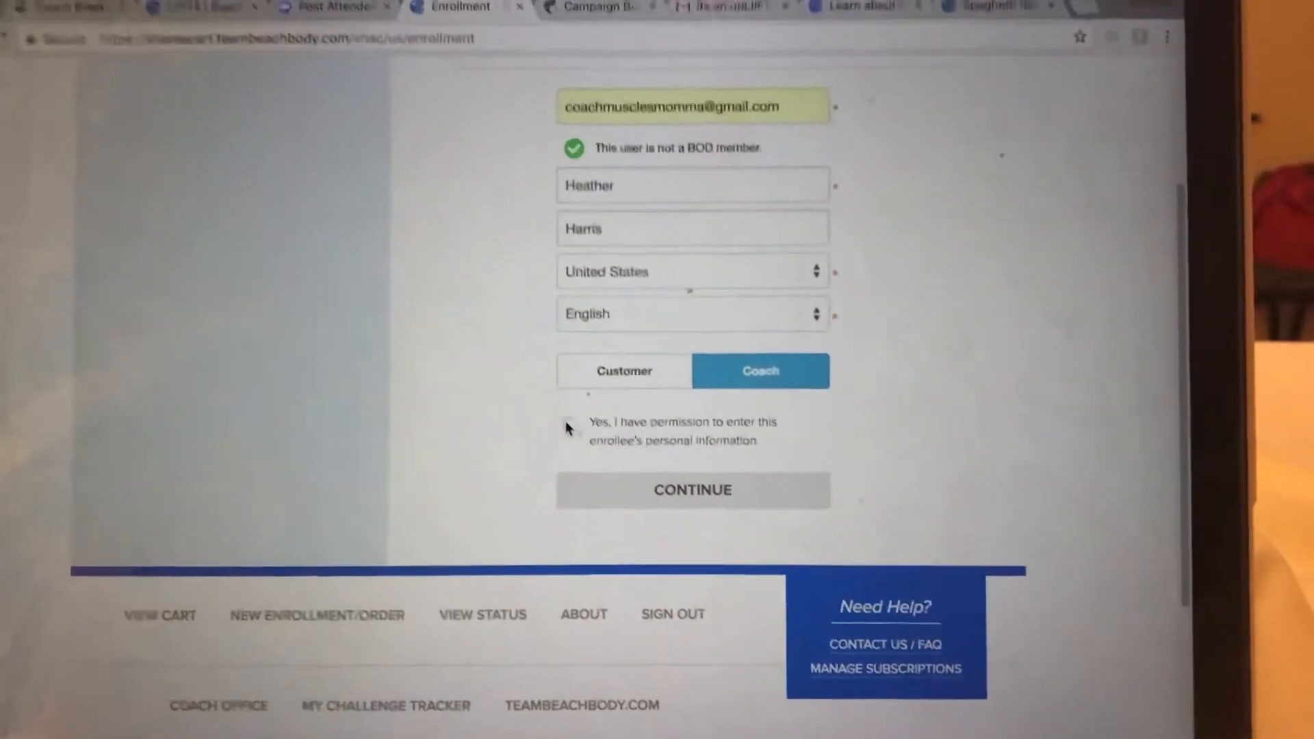
left_click(568, 425)
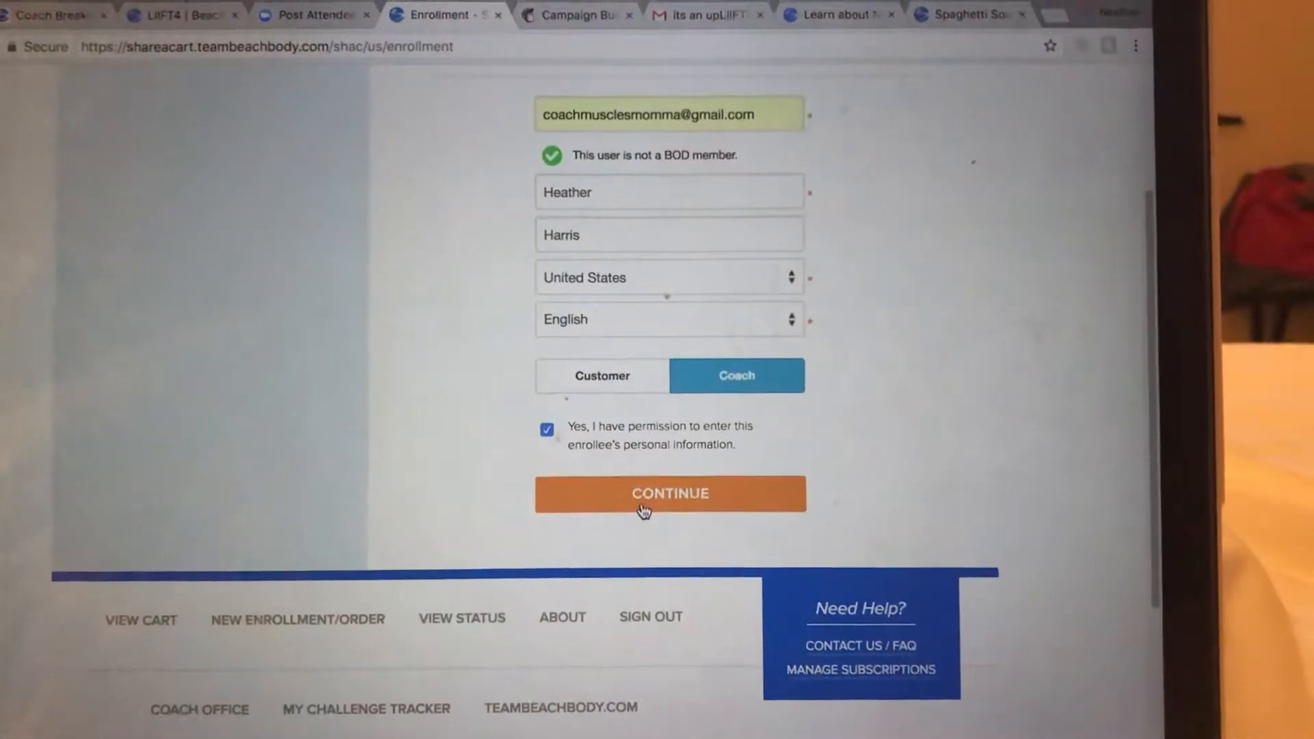
left_click(669, 492)
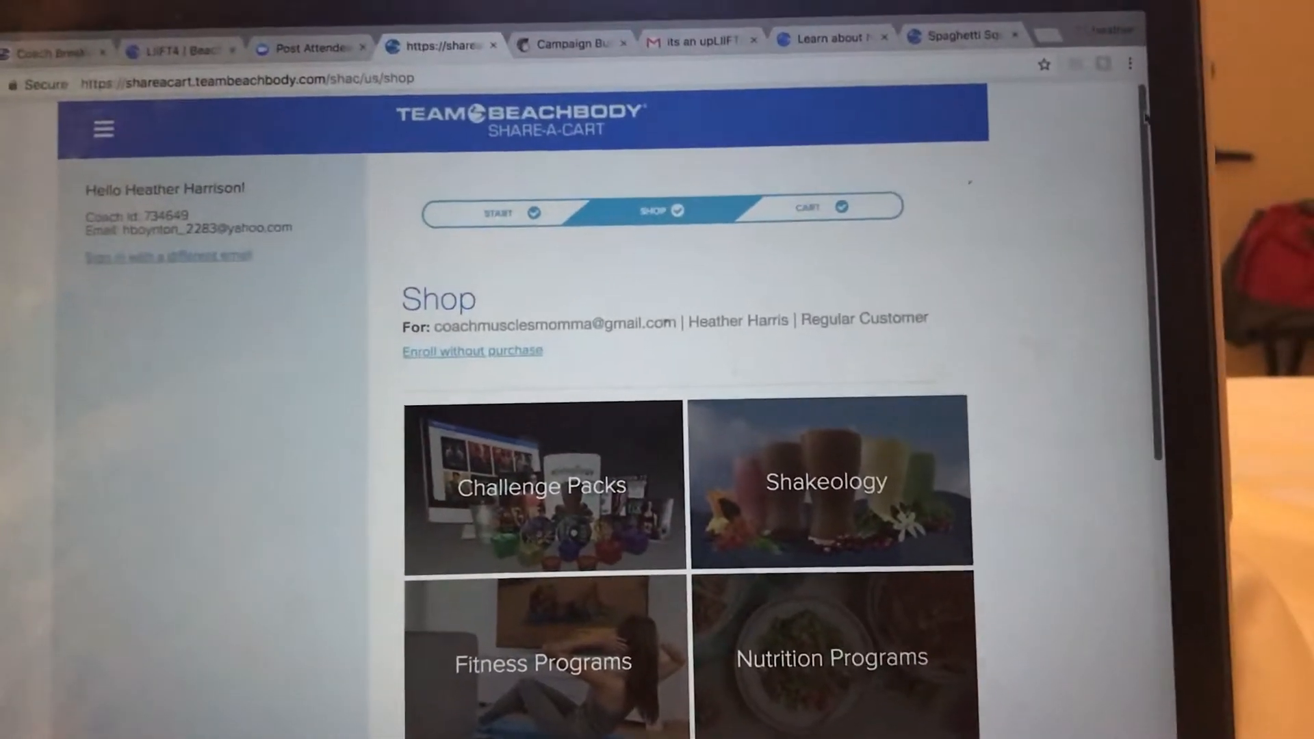
Expand the Challenge Packs category on the Shop page to show its product grid
scroll("down", 3)
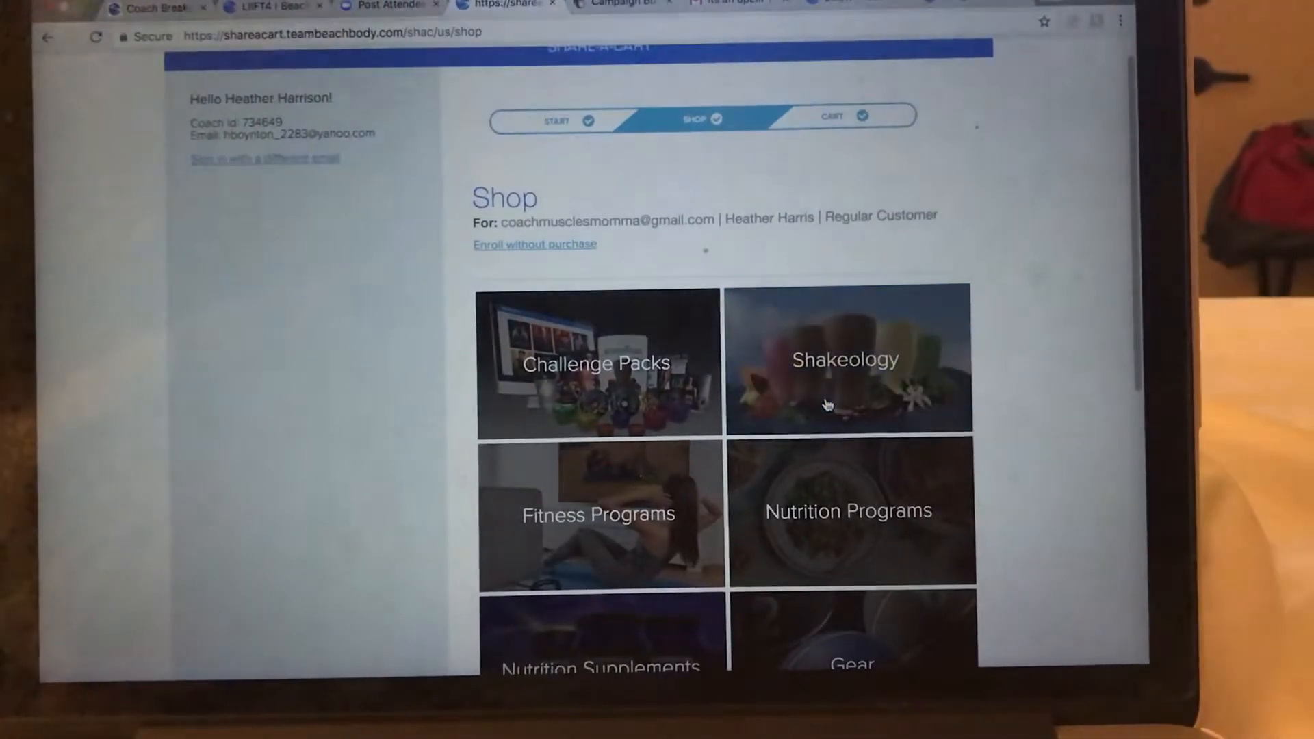
left_click(846, 360)
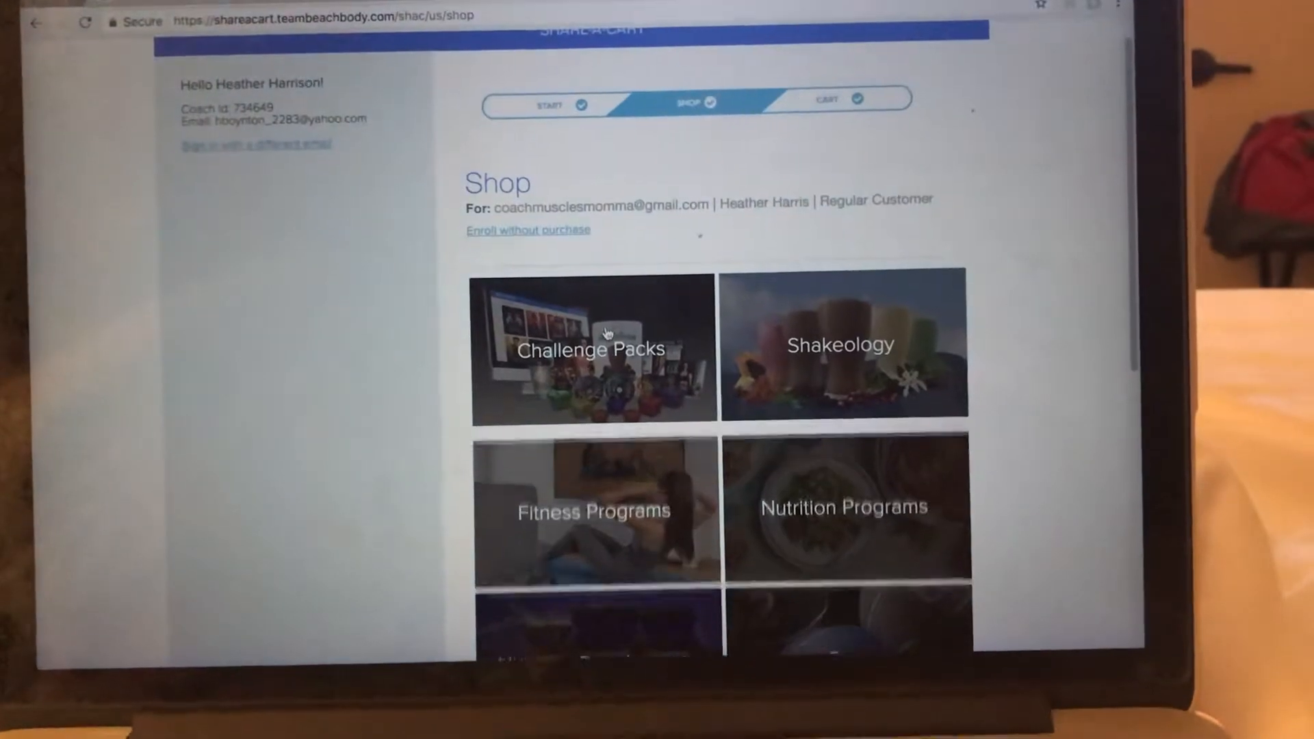
left_click(591, 348)
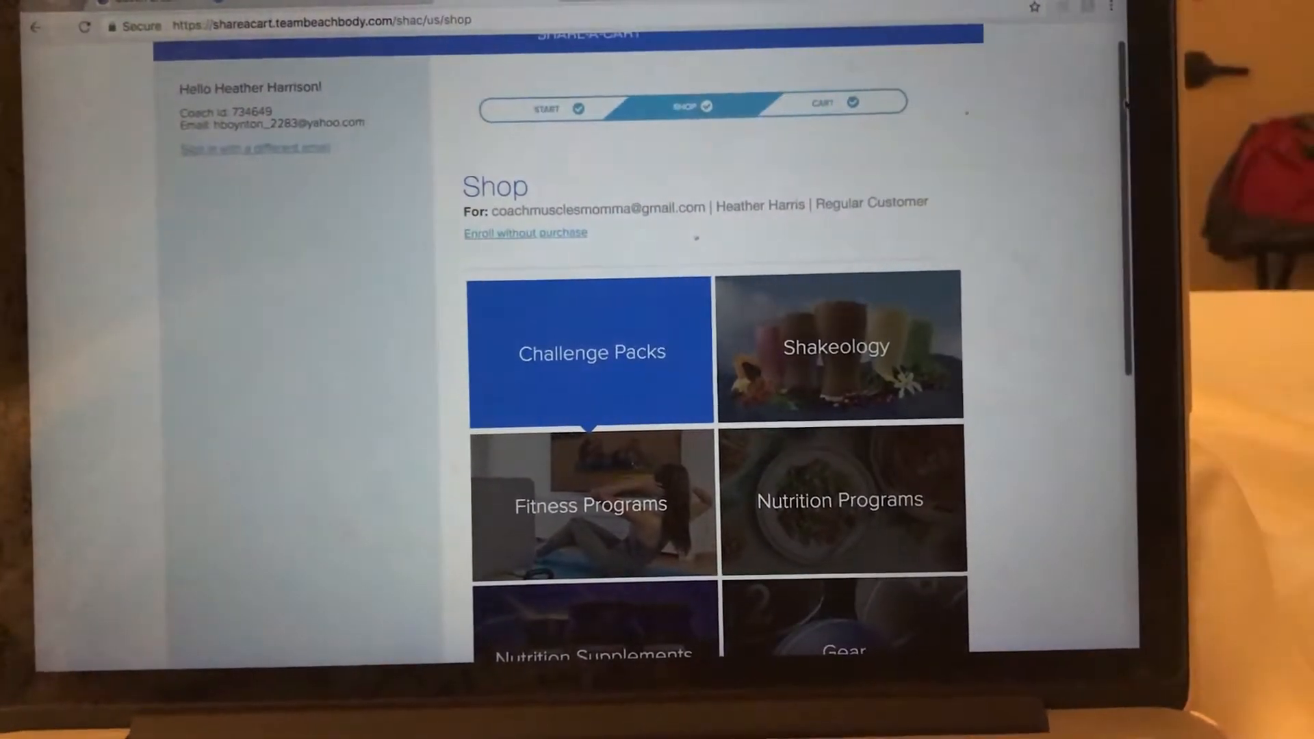
scroll("down", 3)
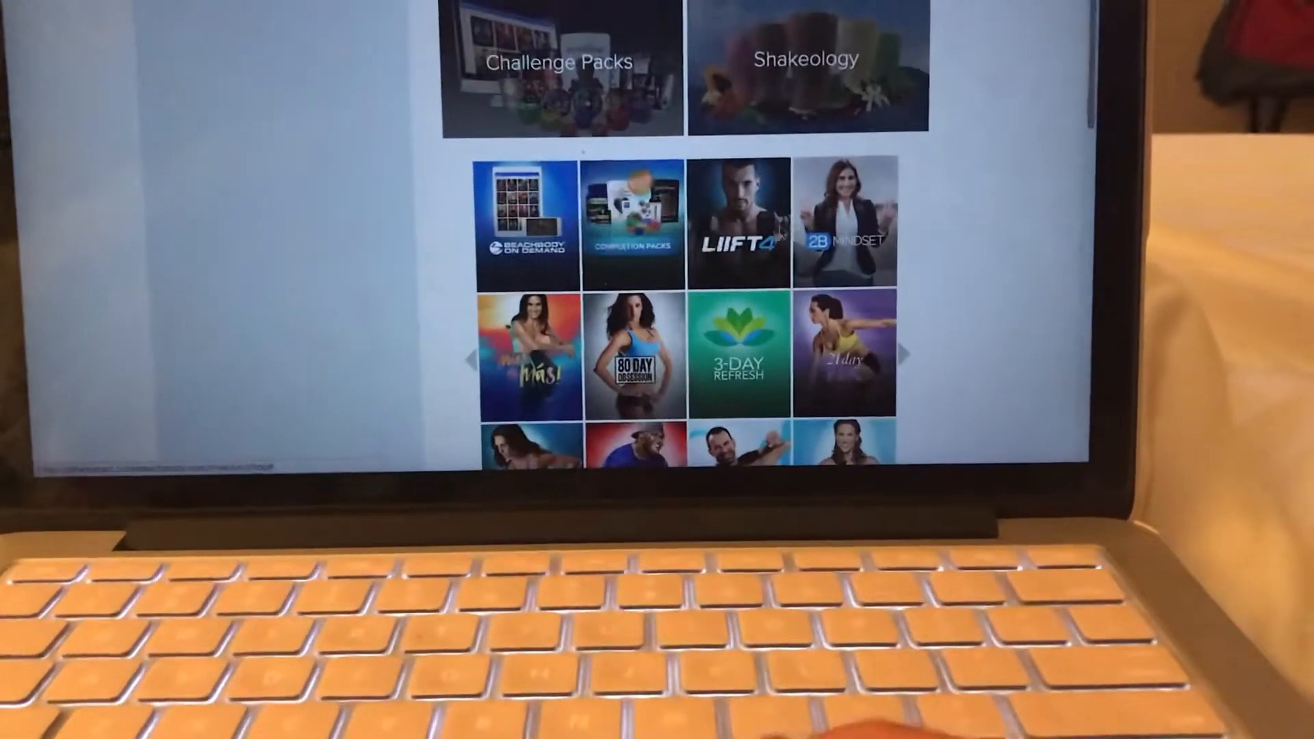
Scroll the Challenge Packs grid down to the LIIFT4 Annual BOD & Shakeology pack
scroll("down", 3)
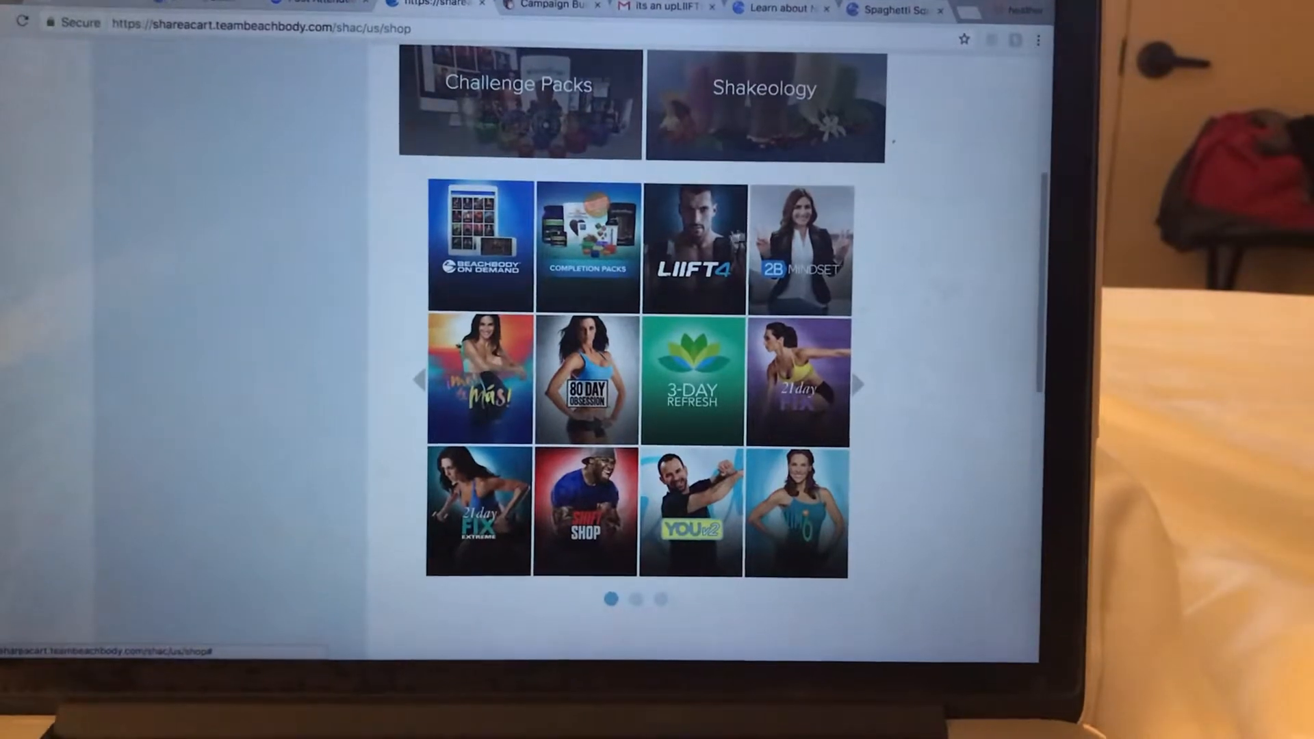
scroll("down", 3)
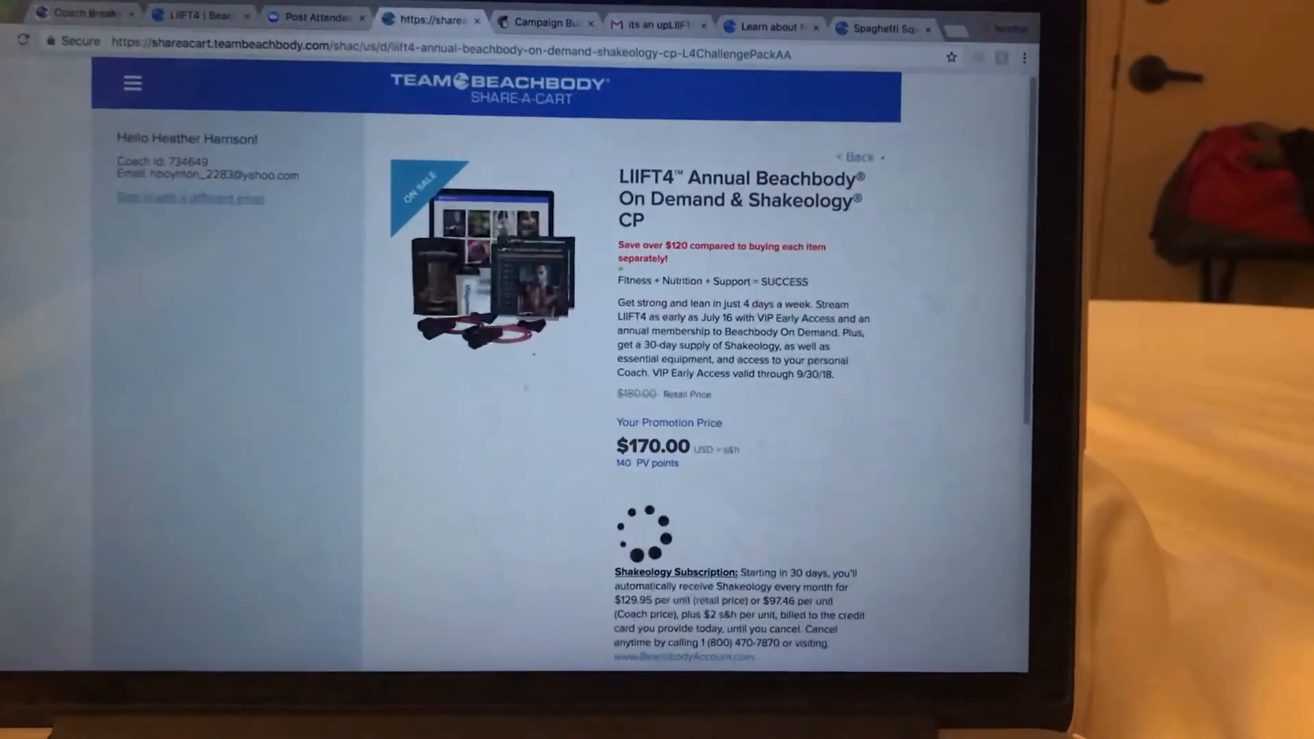
Add LIIFT4 with Single Flavor Café Latte Vegan Shakeology, 30 servings resealable bag, to the cart and view the cart
scroll("down", 3)
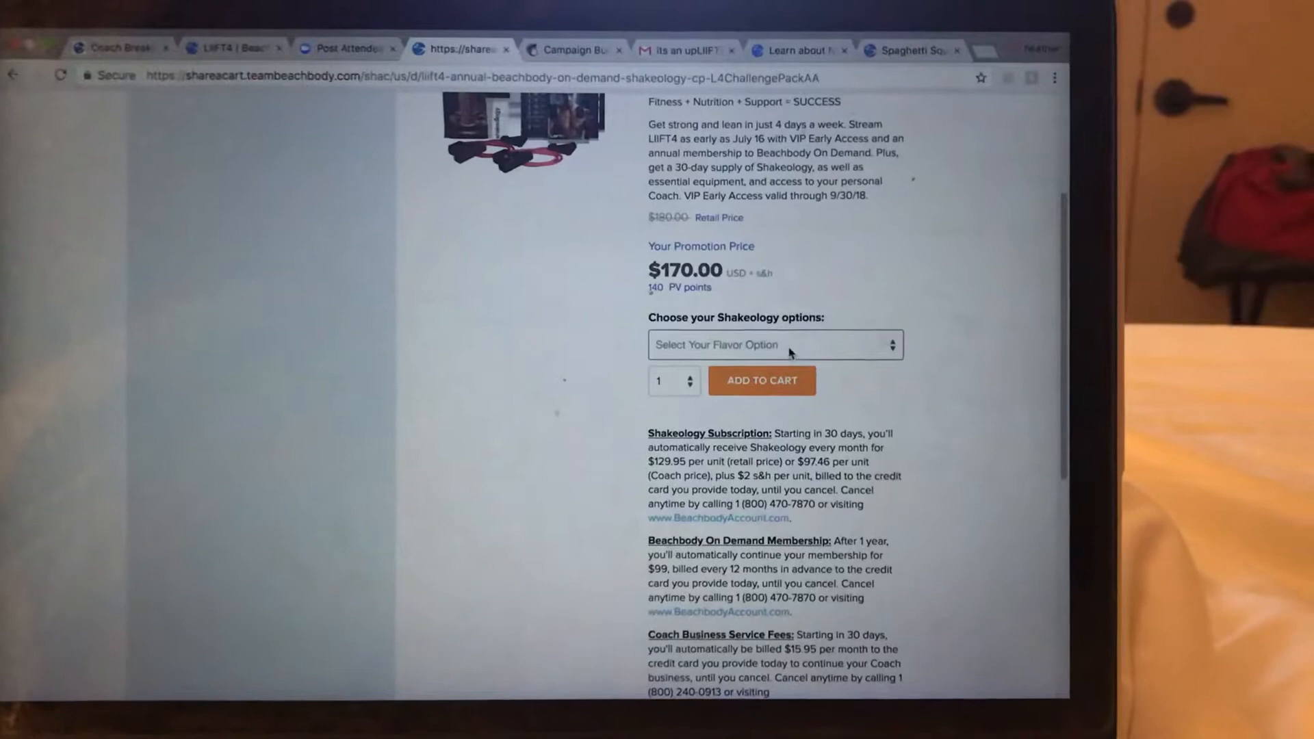
left_click(770, 345)
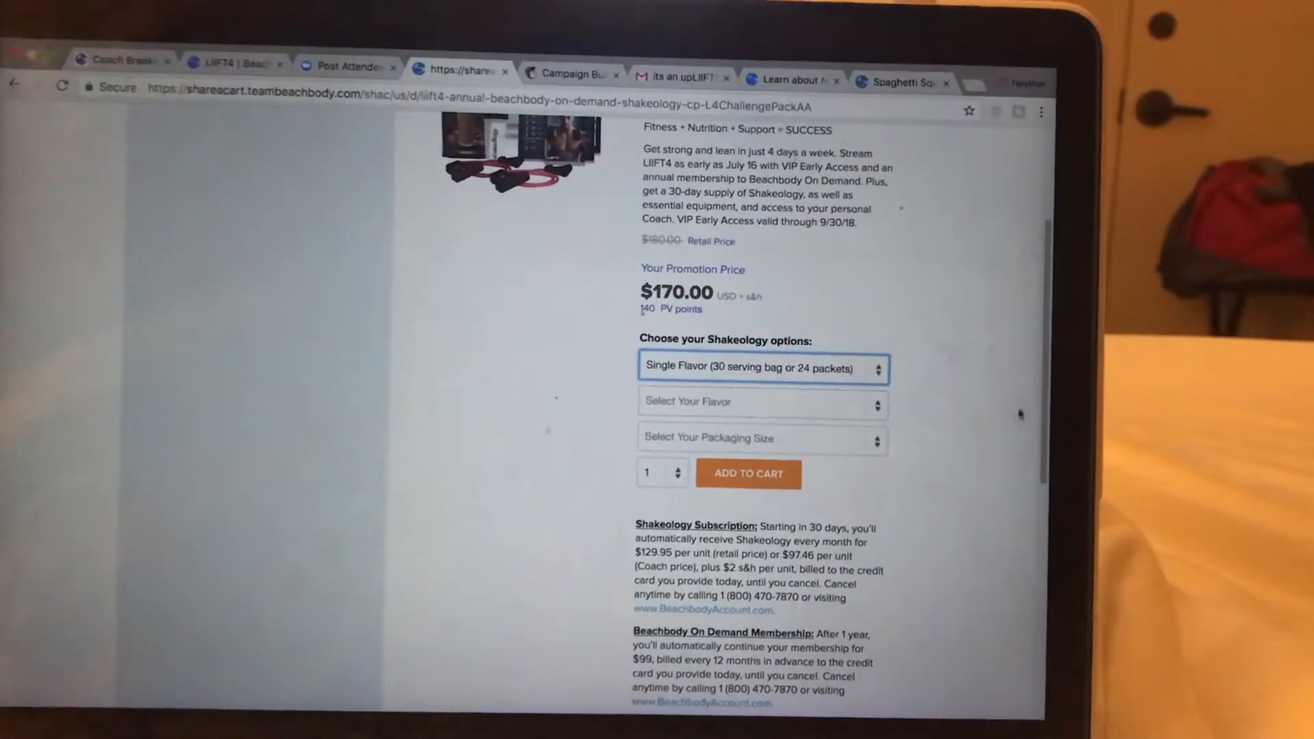
scroll("down", 3)
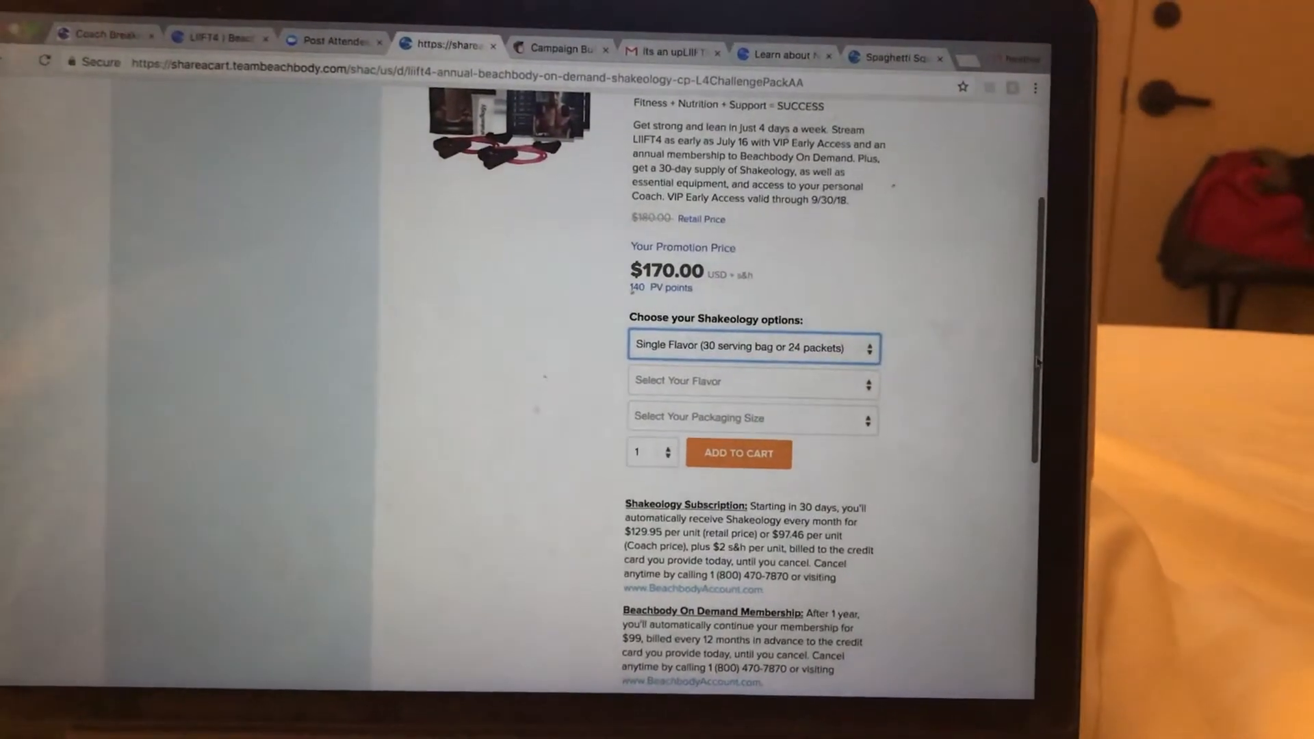
left_click(752, 380)
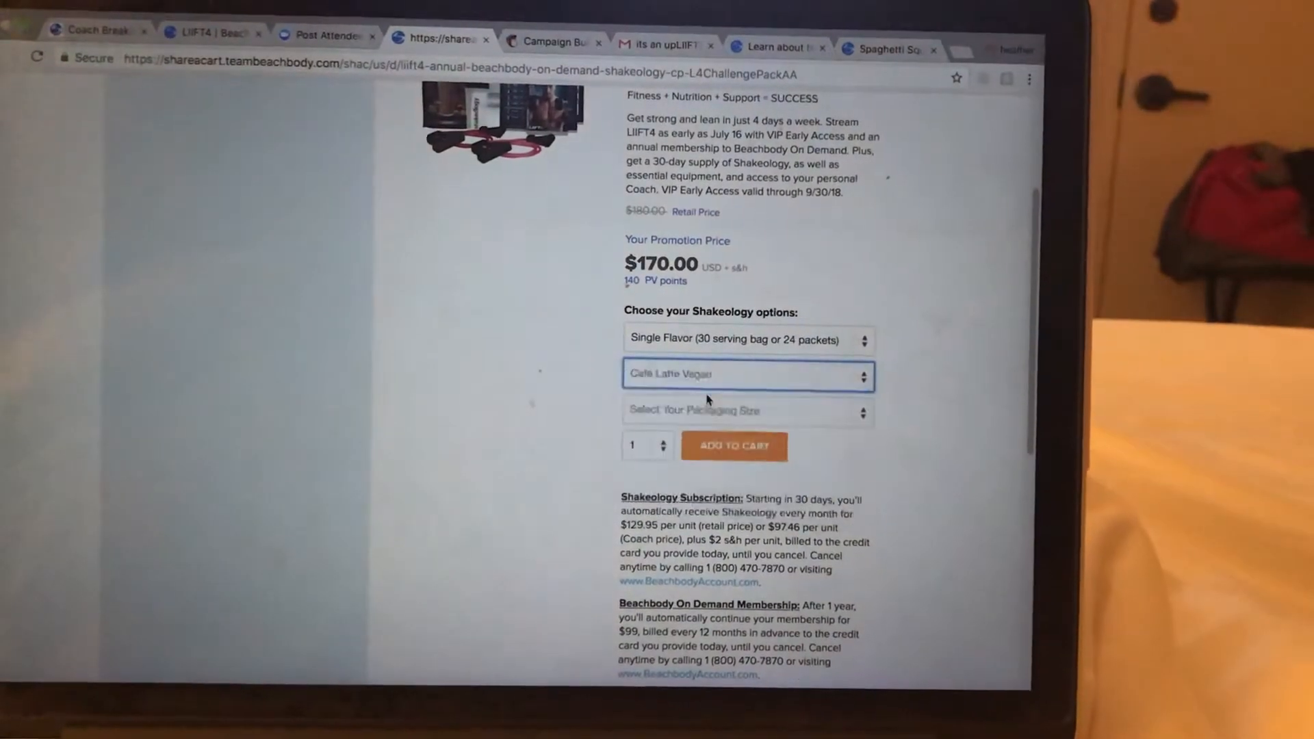
left_click(746, 410)
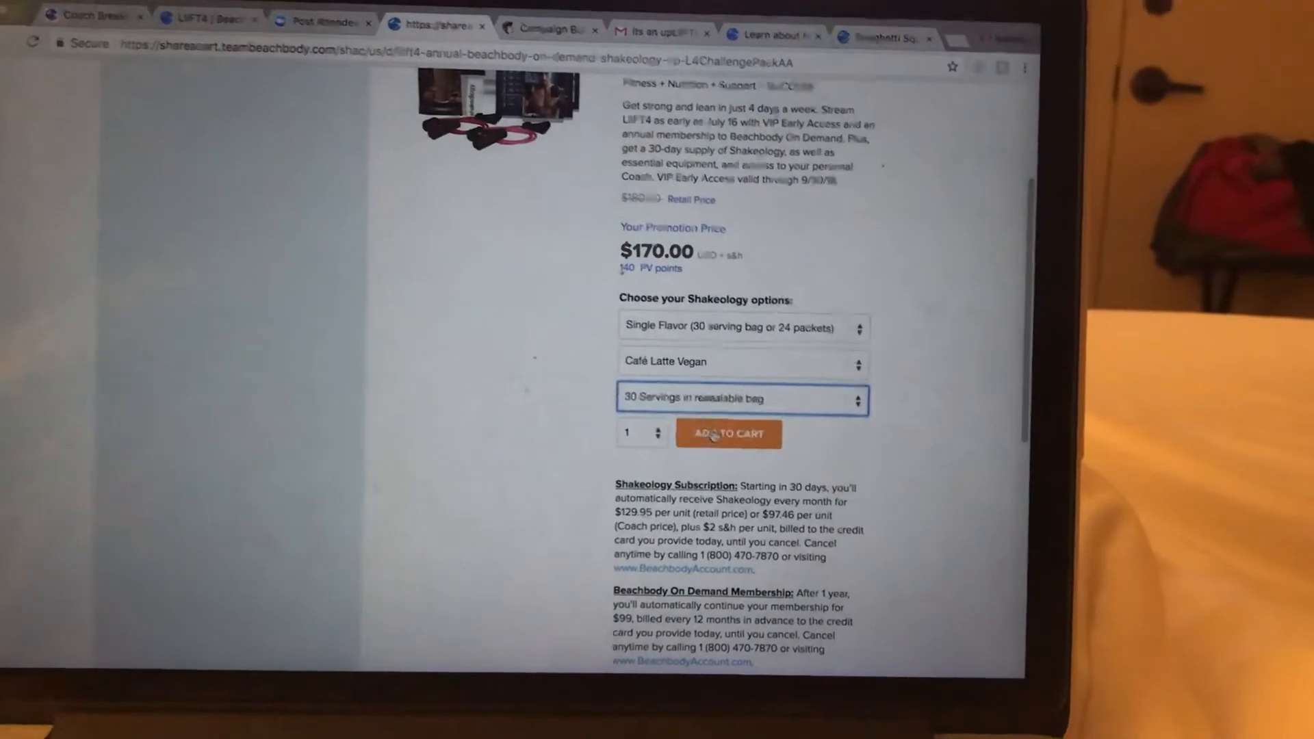
left_click(728, 434)
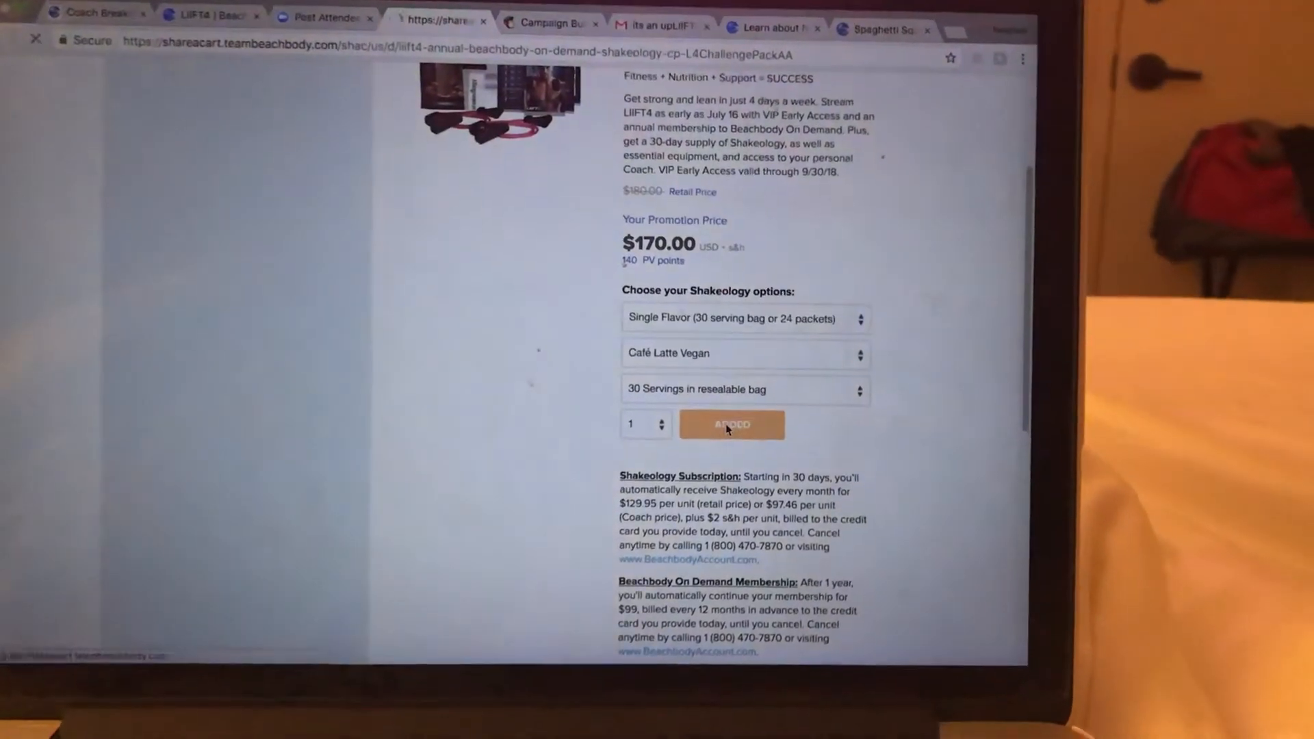
left_click(731, 424)
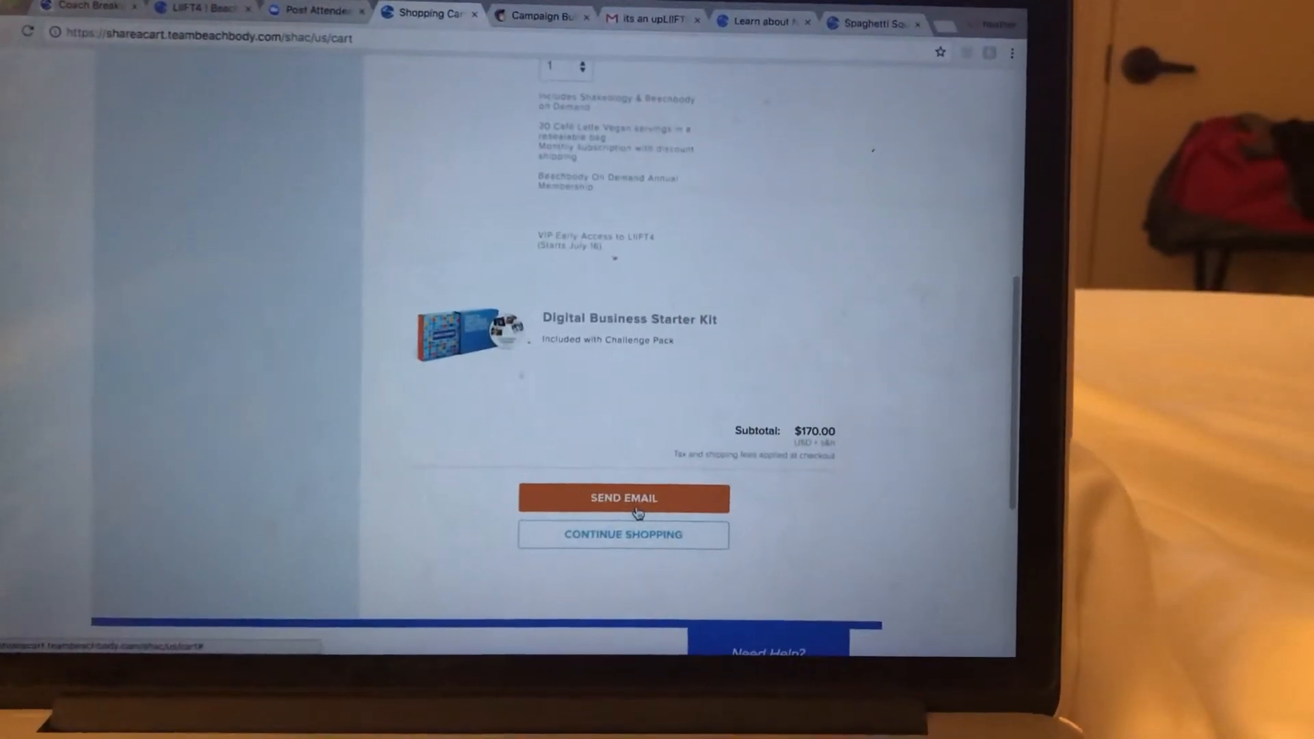
Send the cart email to the customer, copy the shareable link, and enter facebook.com in a new tab
left_click(624, 498)
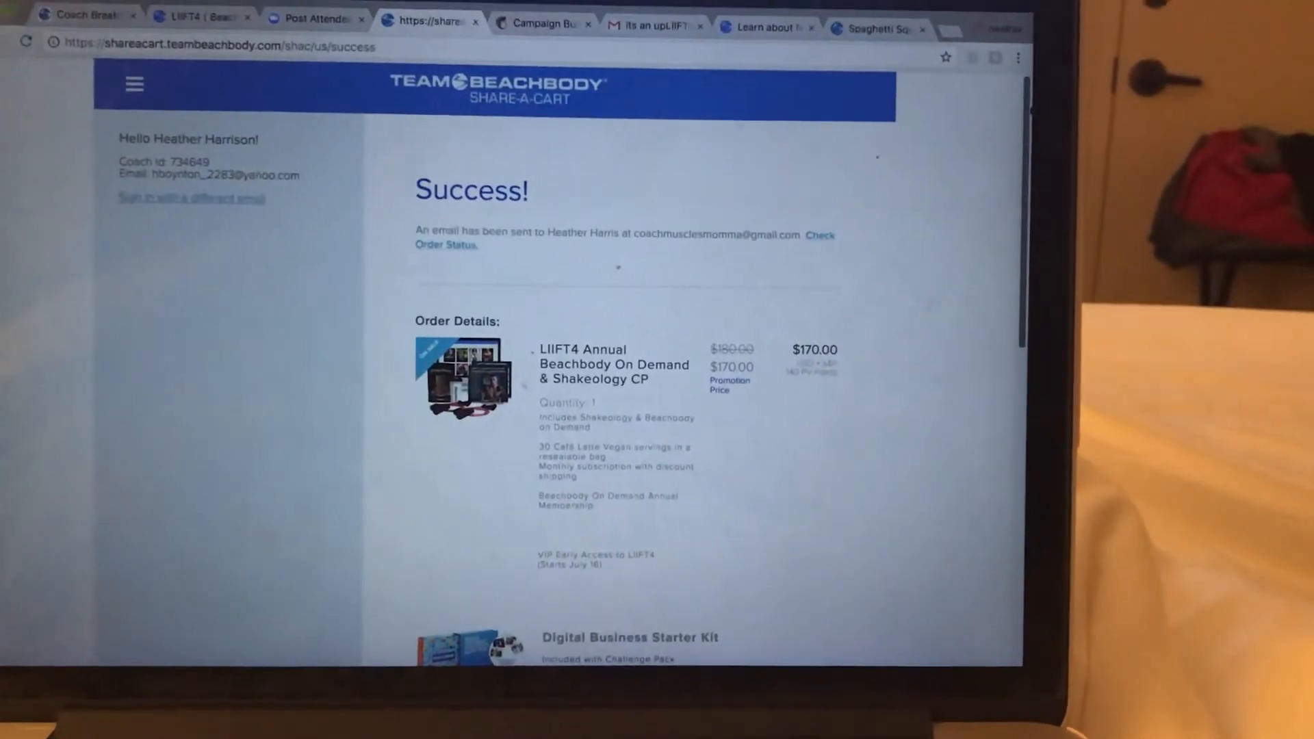
scroll("down", 3)
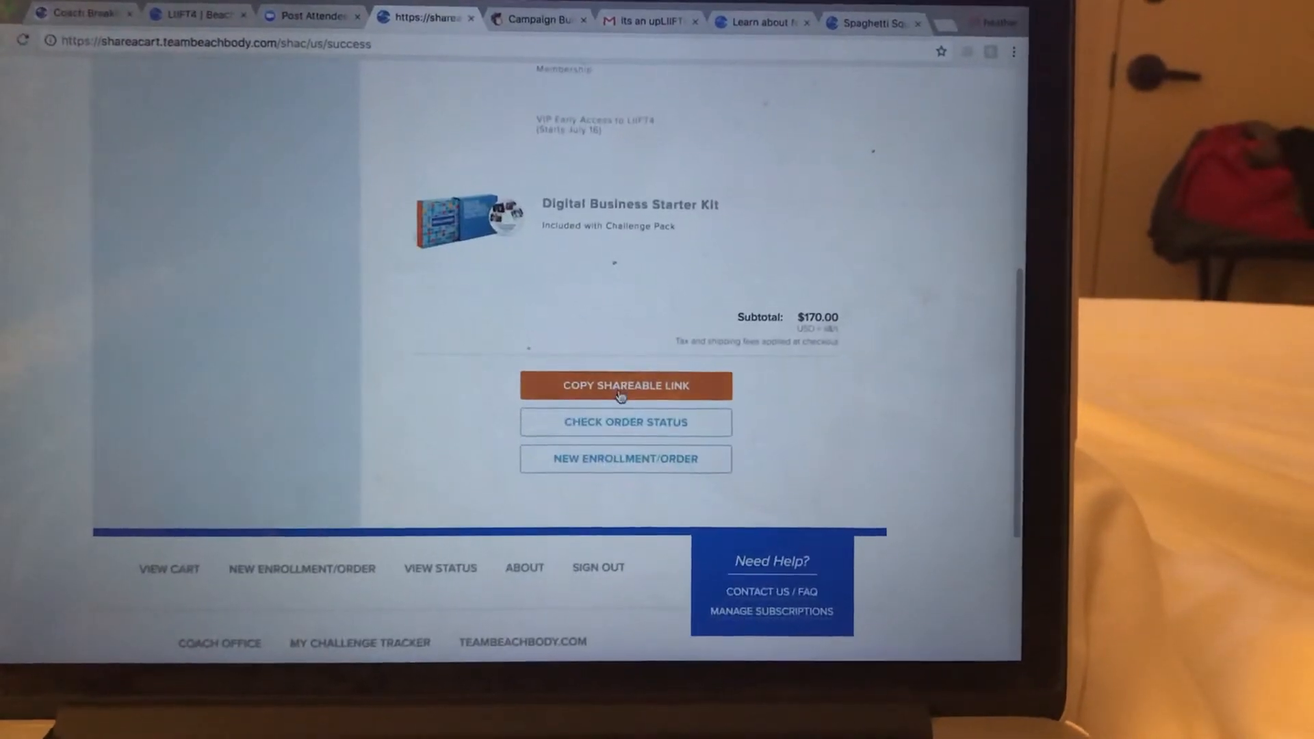
left_click(624, 386)
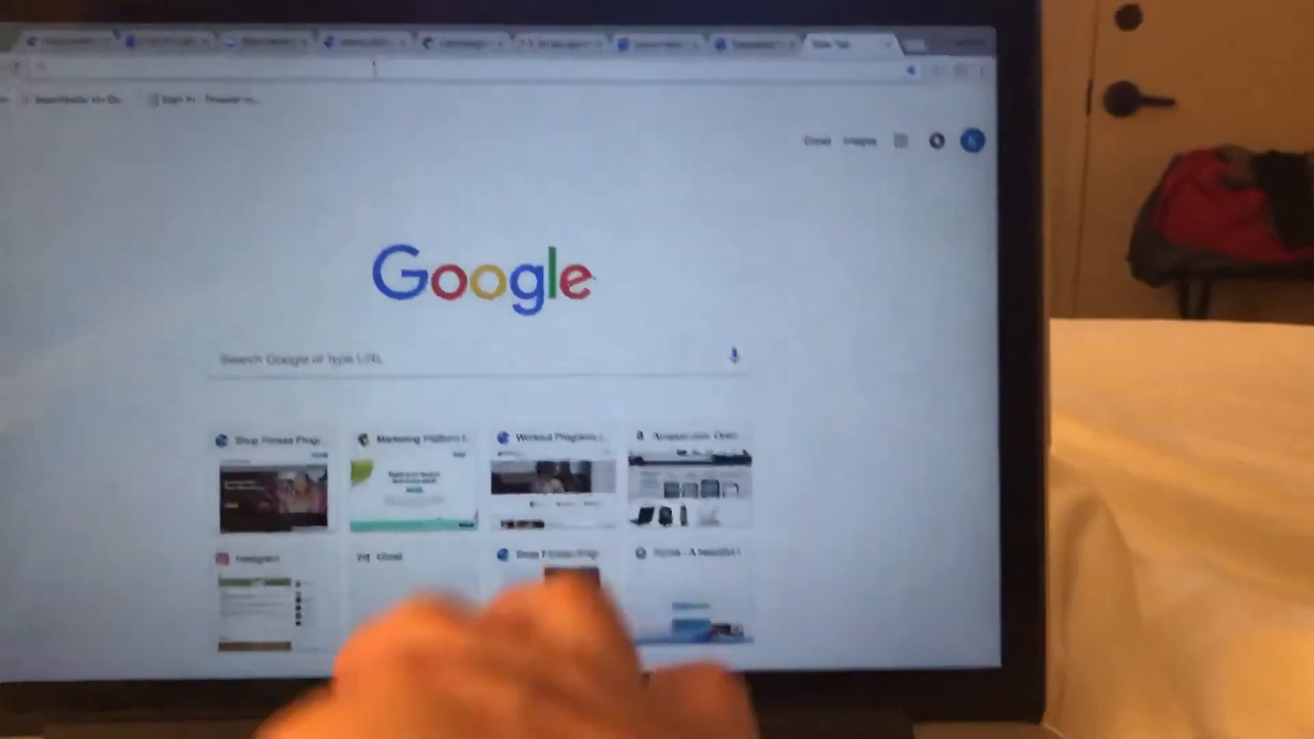
type("facebook.com")
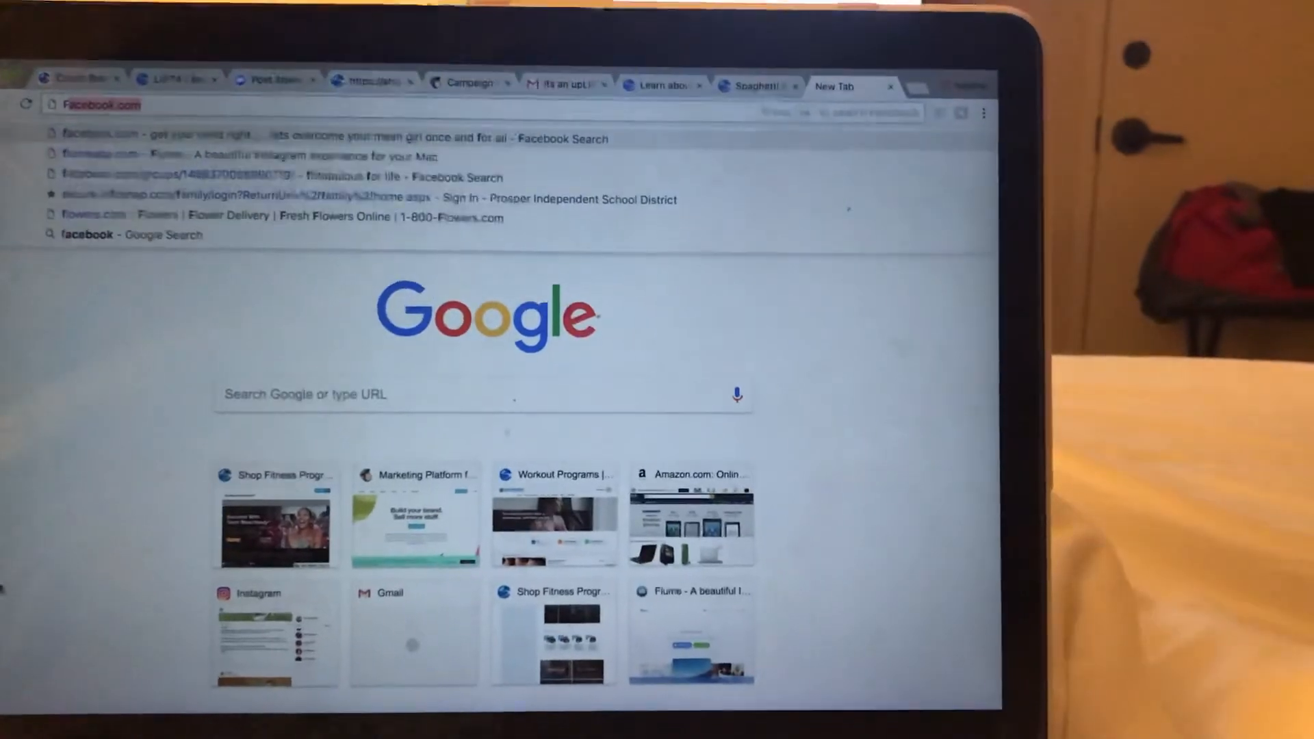